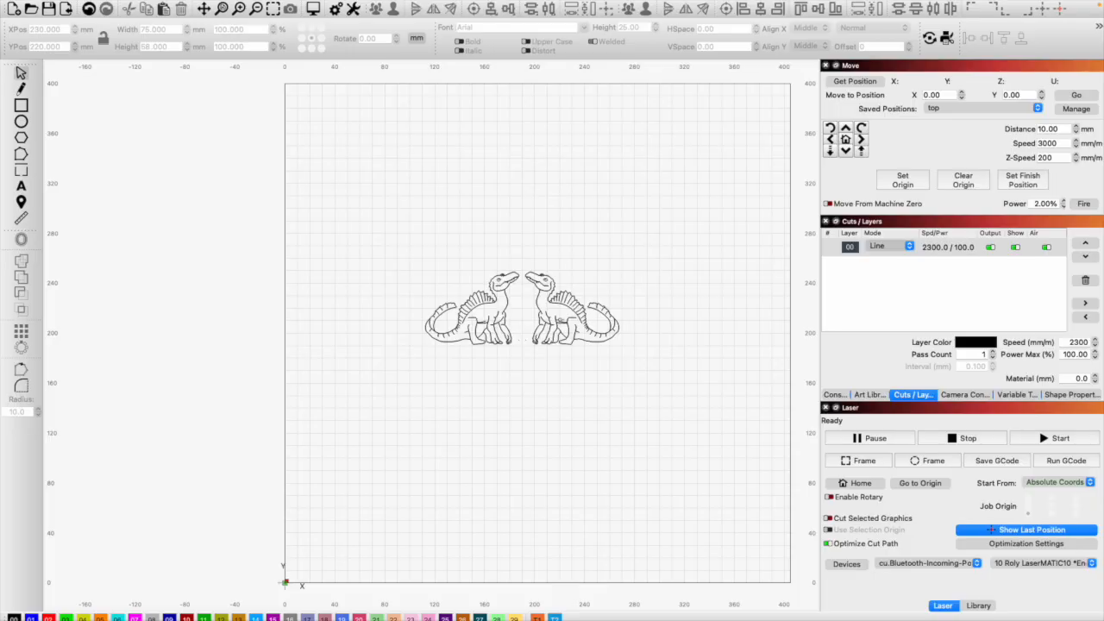
Select the right-hand dinosaur drawing on the canvas.
click(569, 310)
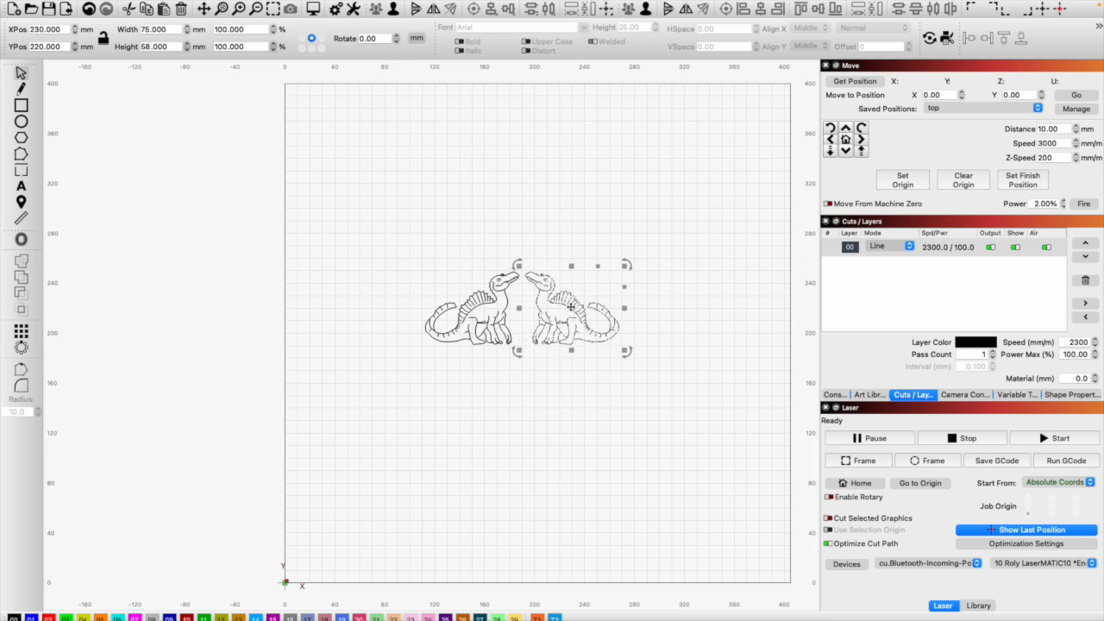
Drag the right dinosaur to the far right of the bed, then click the left one.
drag(571, 308, 721, 308)
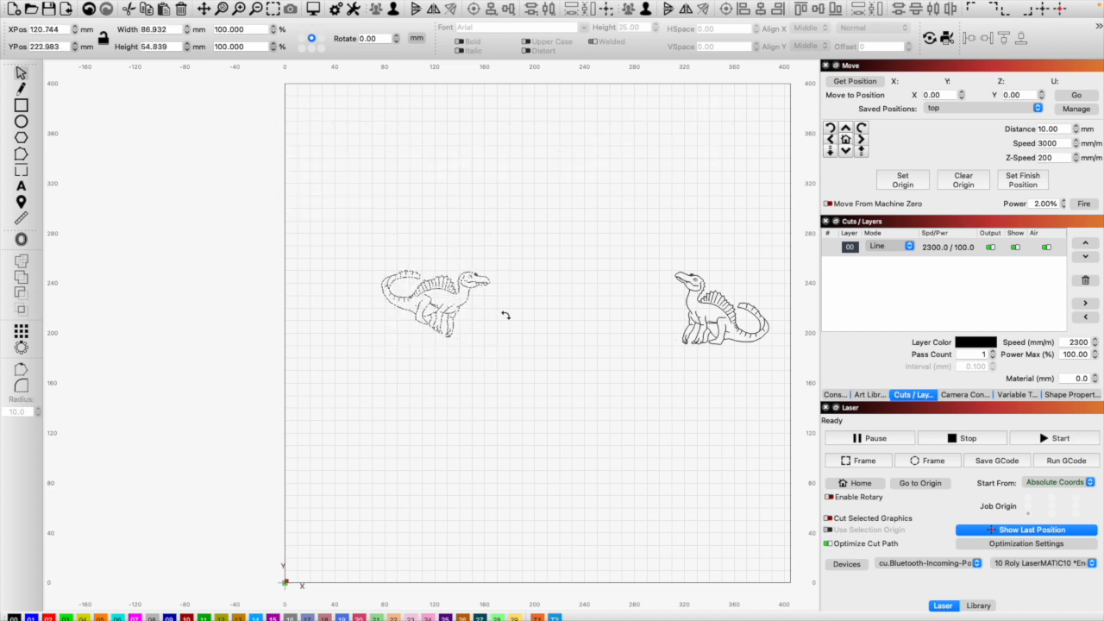
click(435, 301)
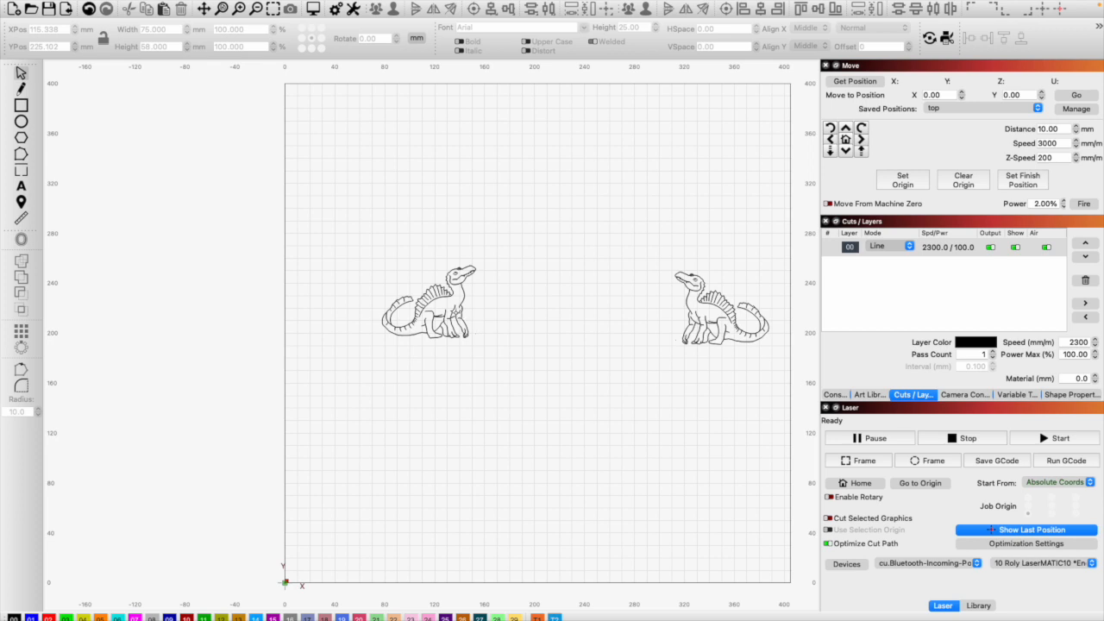
Rotate the left dinosaur 90 degrees in the Rotate field, making it 58 × 75 mm.
click(428, 302)
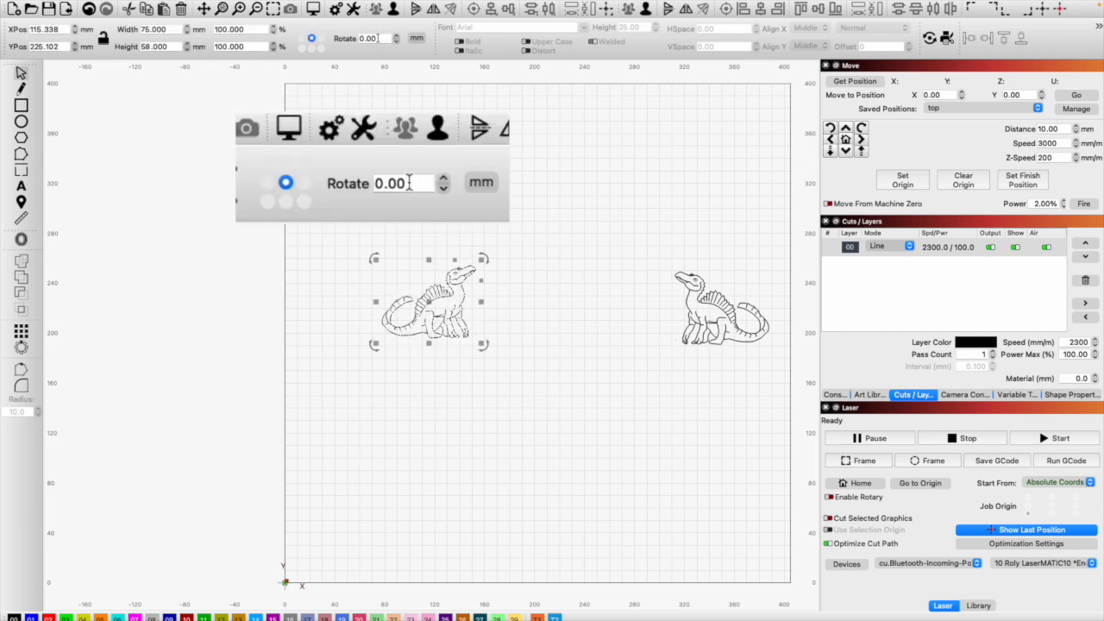
click(401, 182)
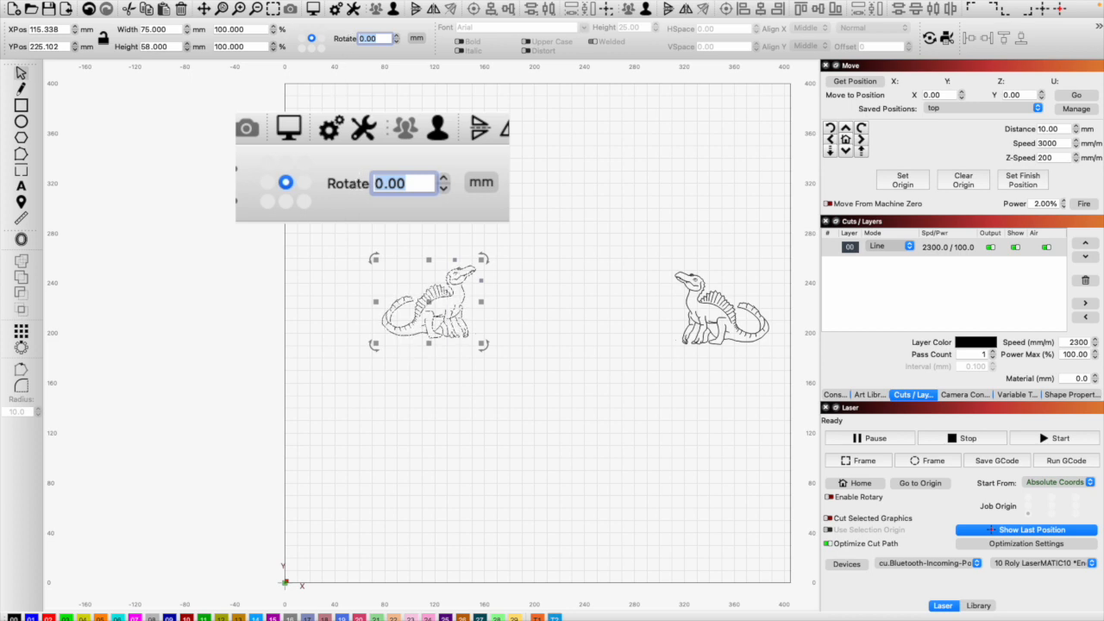
text(45)
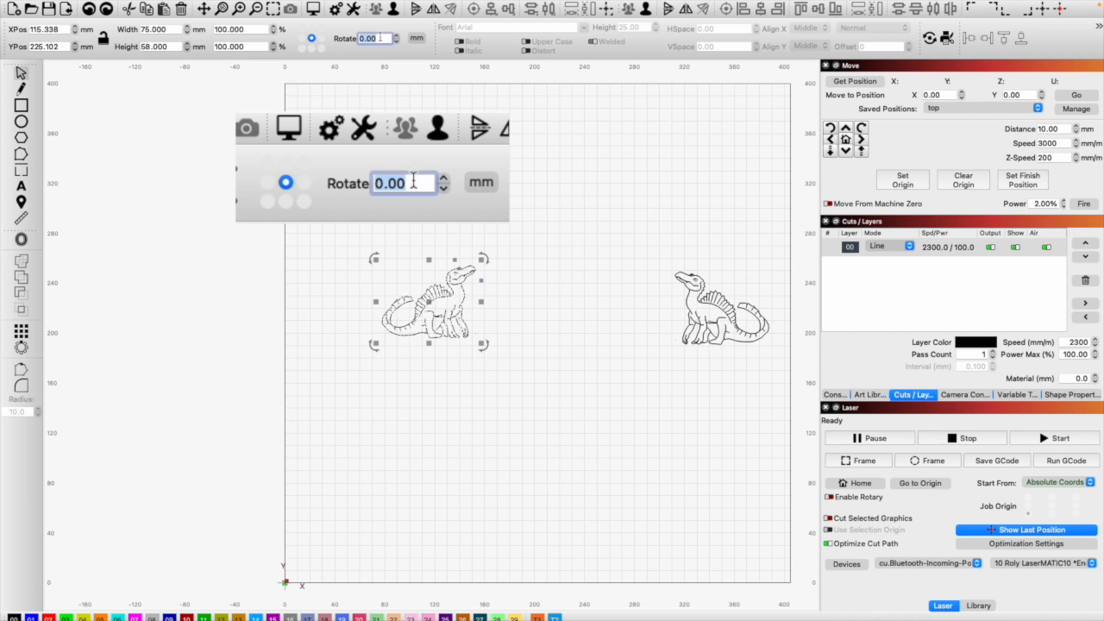
text(90)
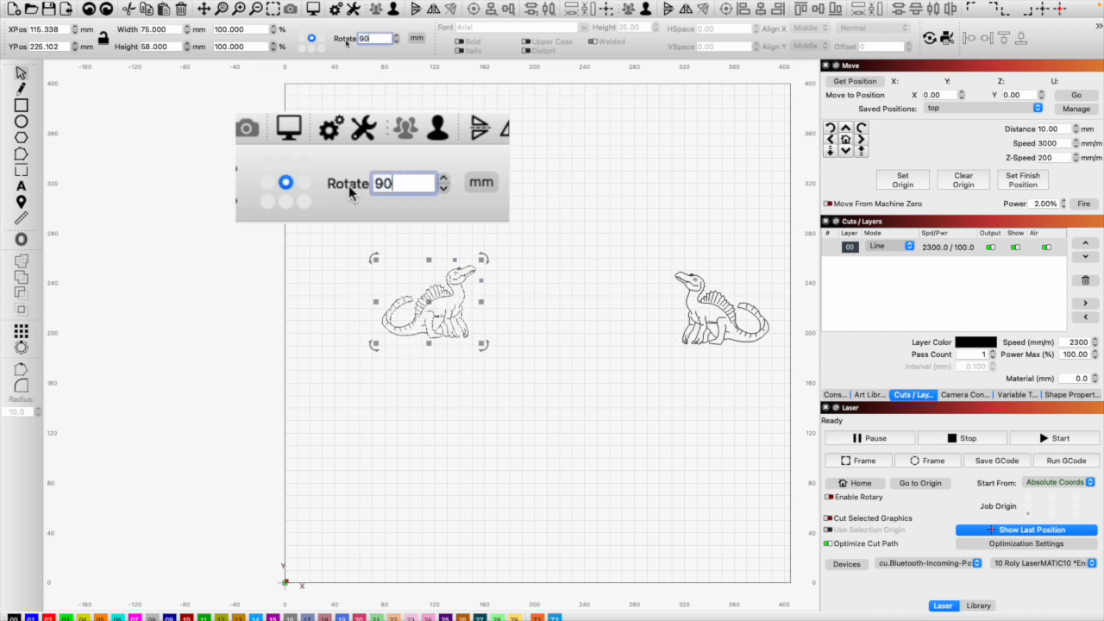
text(0.00)
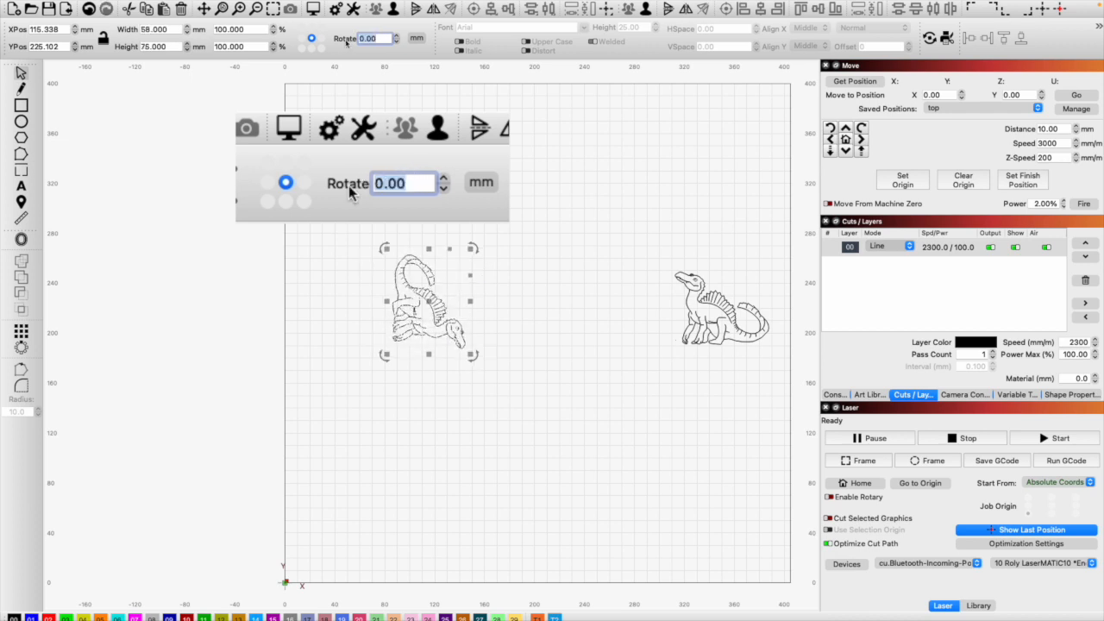